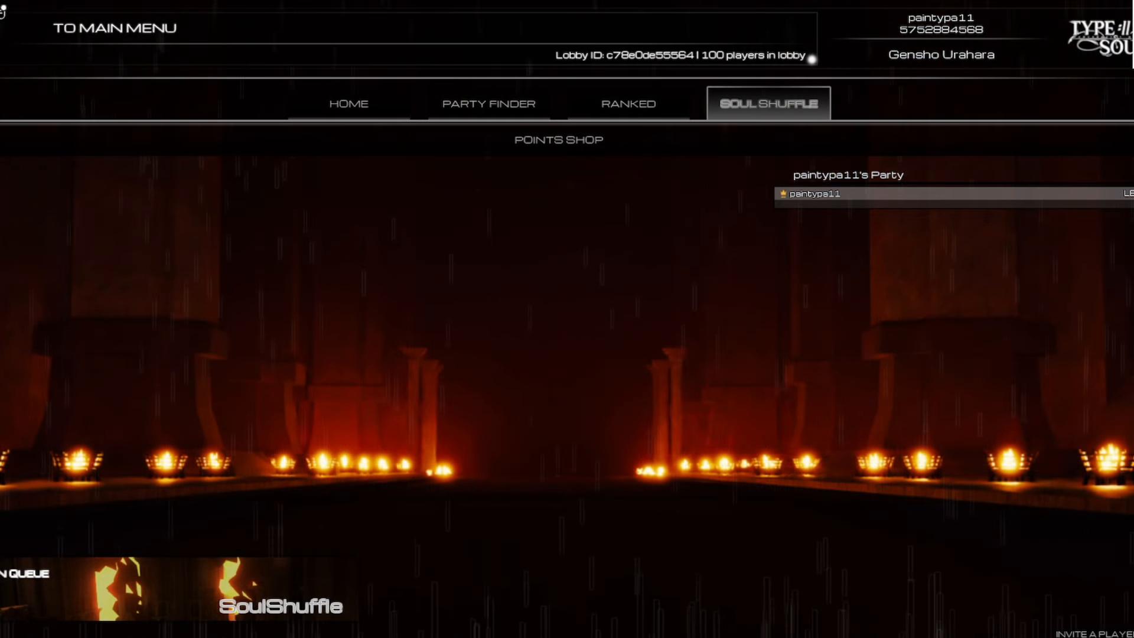
pyautogui.moveTo(821, 242)
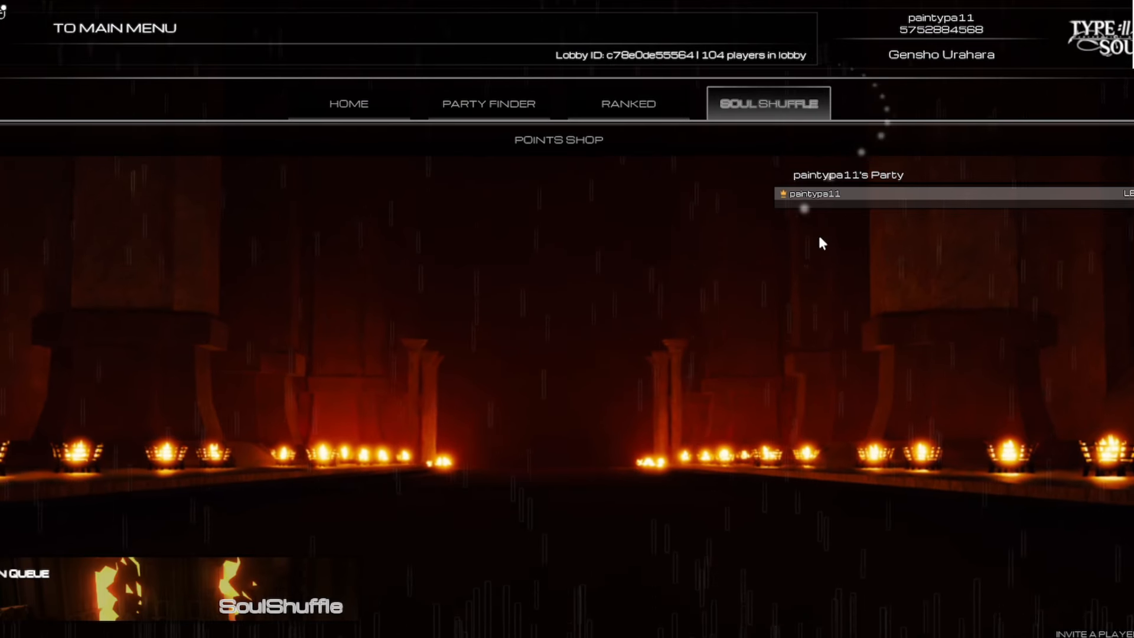
# Step: Show the Points Shop Misc drop rates, topped by 3x Locked Weapon Reroll at 24.65%
pyautogui.click(558, 140)
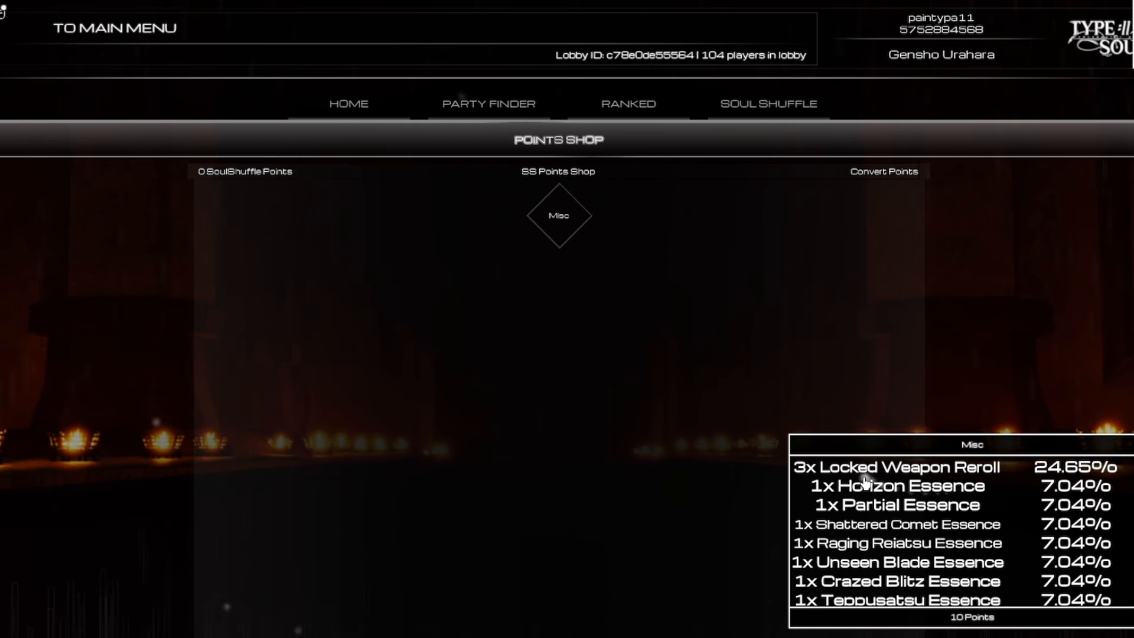
pyautogui.scroll(-3)
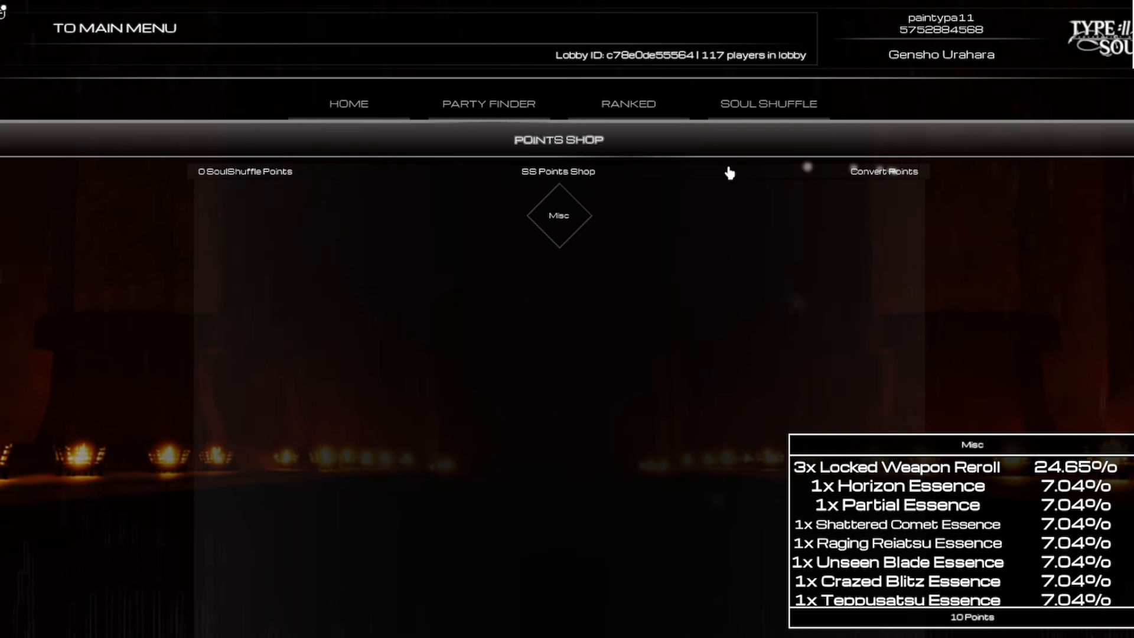
# Step: Return from the Points Shop to the Soul Shuffle view with the player's own party
pyautogui.click(767, 103)
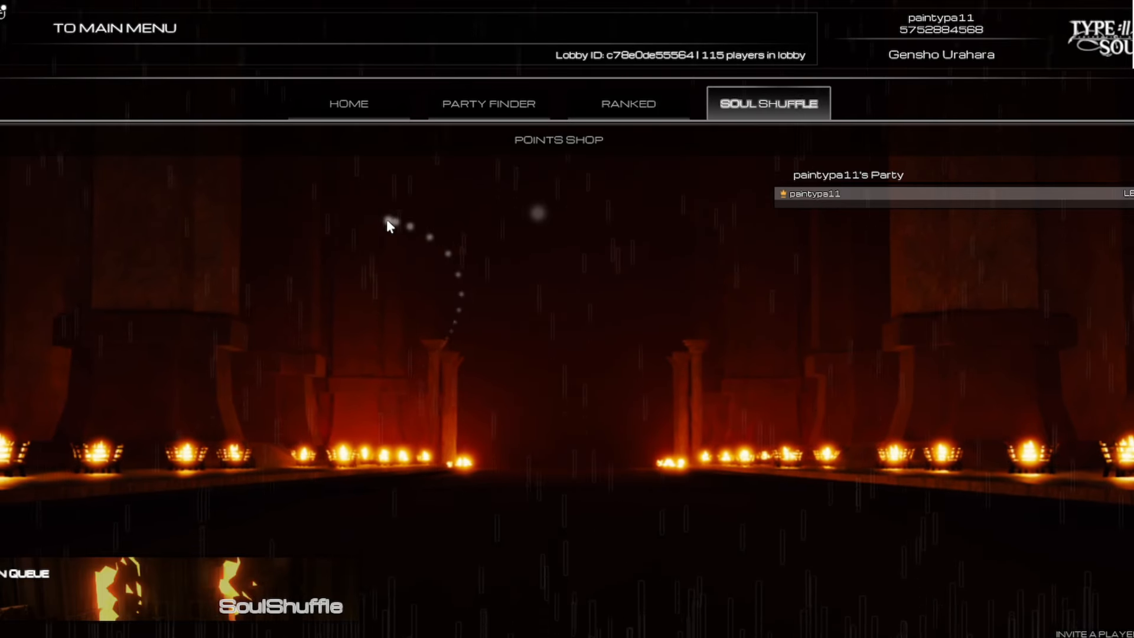
pyautogui.moveTo(751, 333)
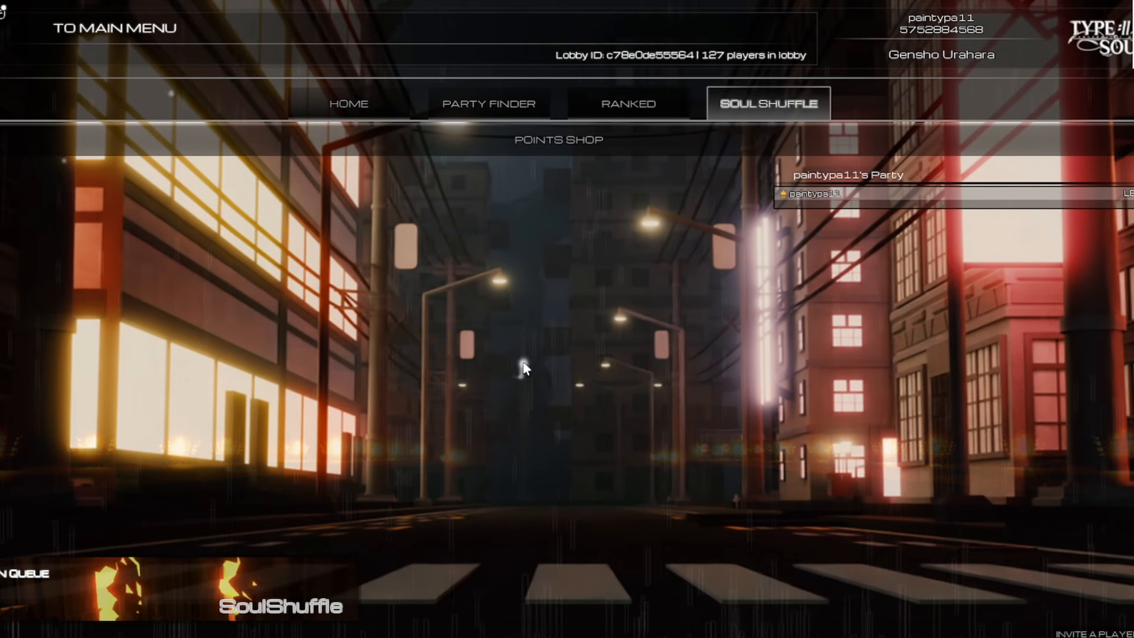
pyautogui.moveTo(497, 338)
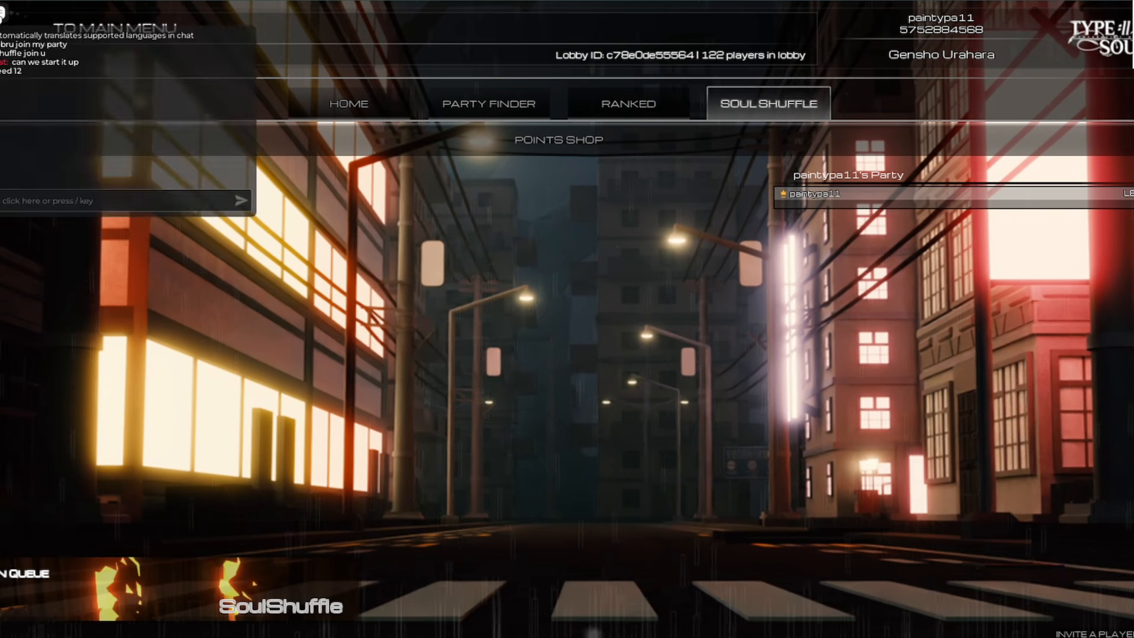
# Step: Join an open SoulShuffle party from the Party Finder list and await teleport to the match
pyautogui.click(489, 104)
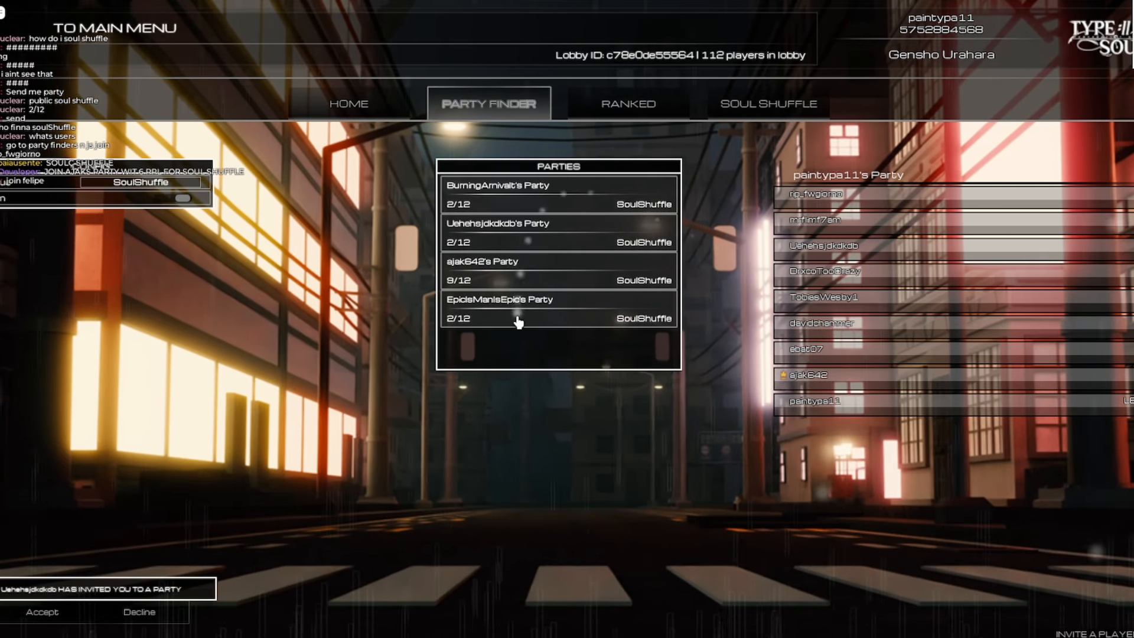
pyautogui.click(556, 308)
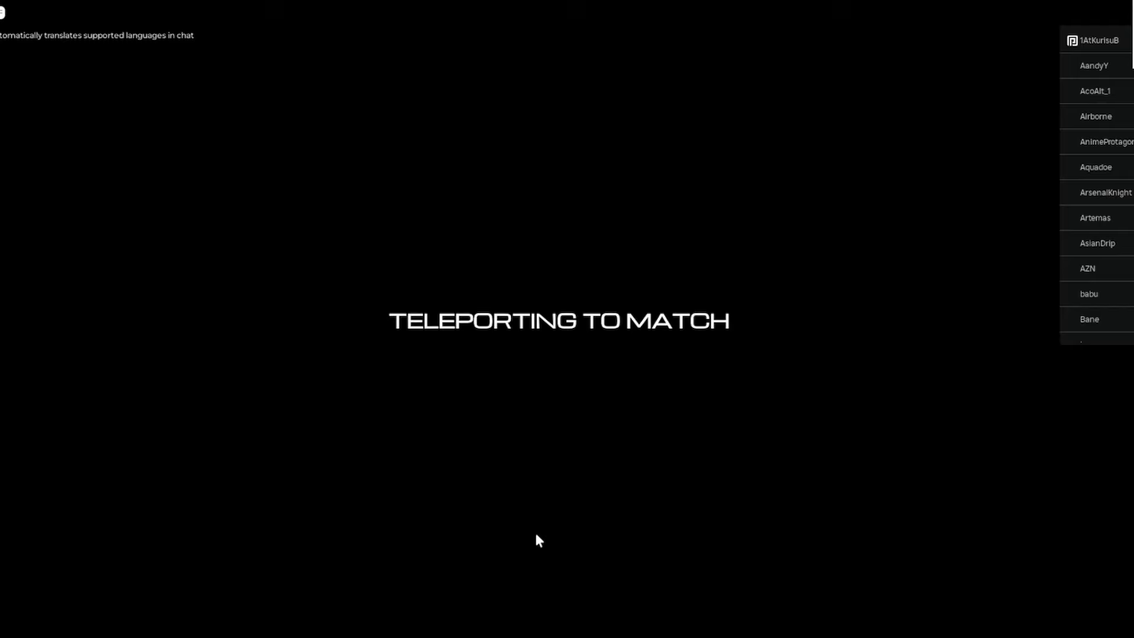
pyautogui.moveTo(529, 535)
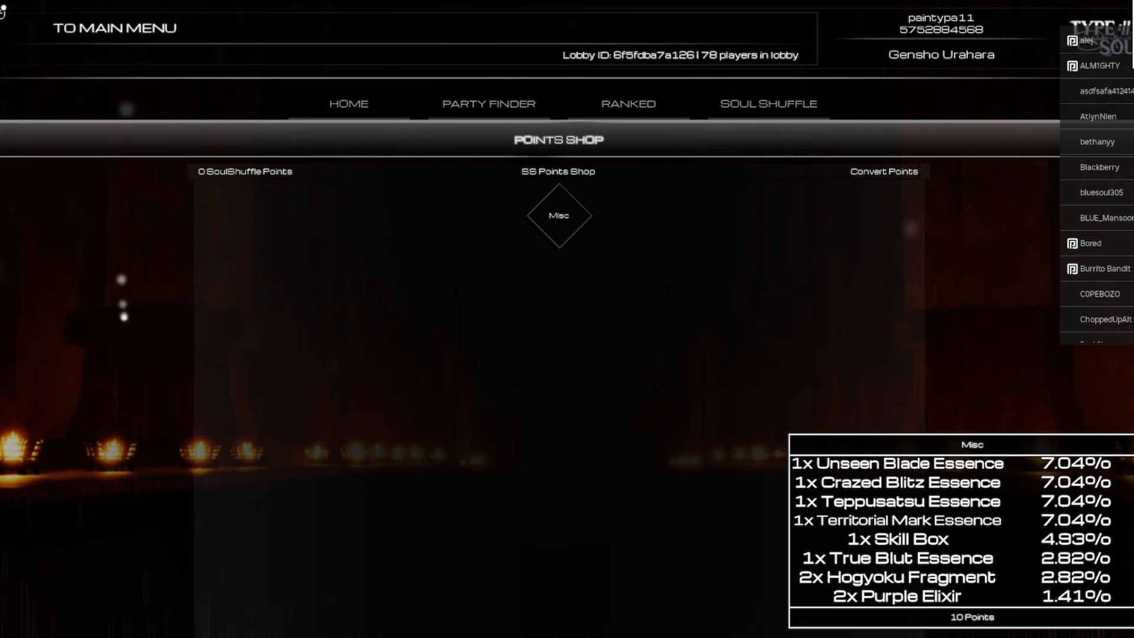
# Step: Leave the Points Shop for the Soul Shuffle screen with the own party panel in the new lobby
pyautogui.click(767, 104)
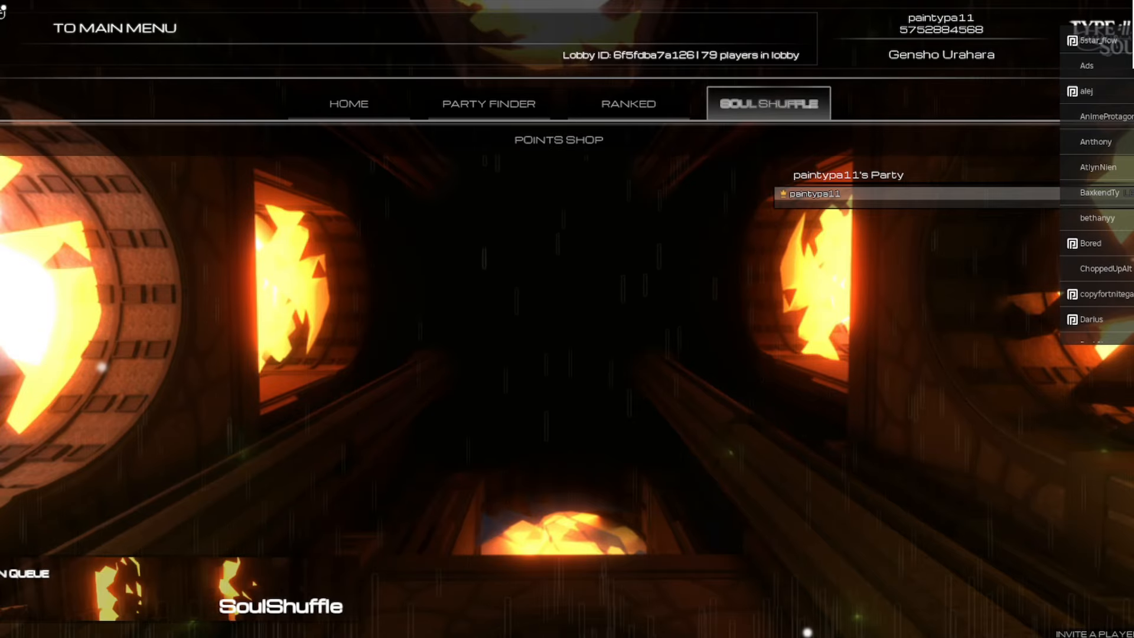